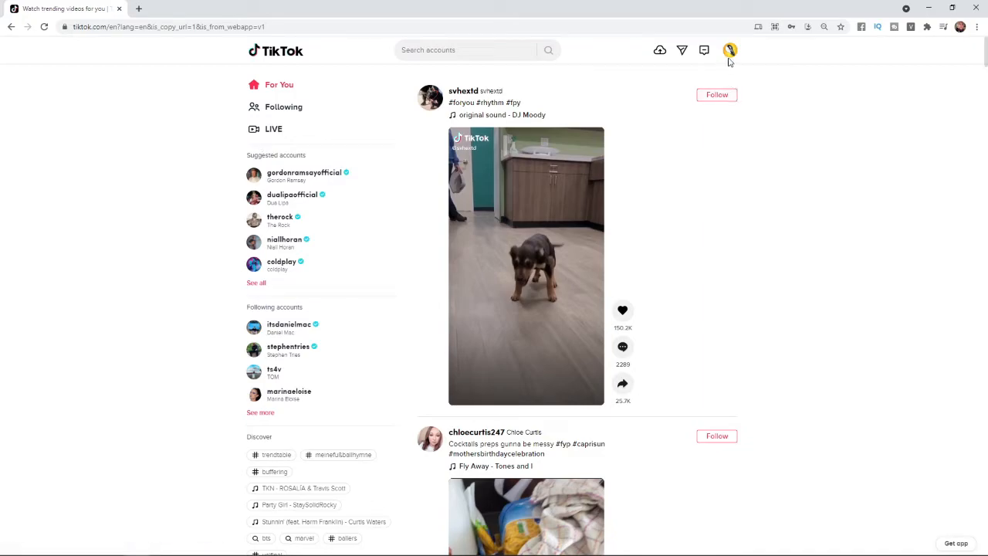
Go to the TikTok account Settings page from the profile avatar menu.
{"action": "left_click", "coordinate": [729, 49]}
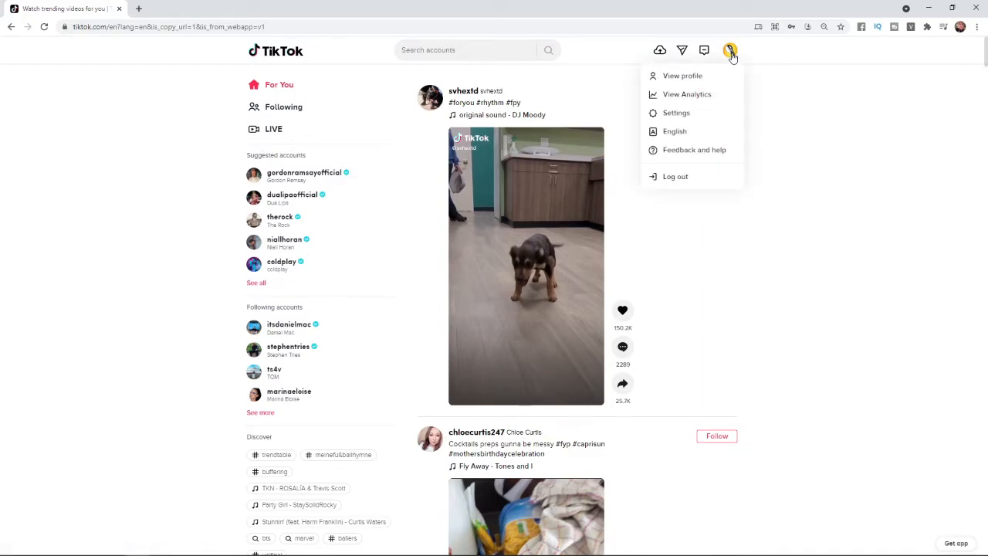
{"action": "mouse_move", "coordinate": [683, 76]}
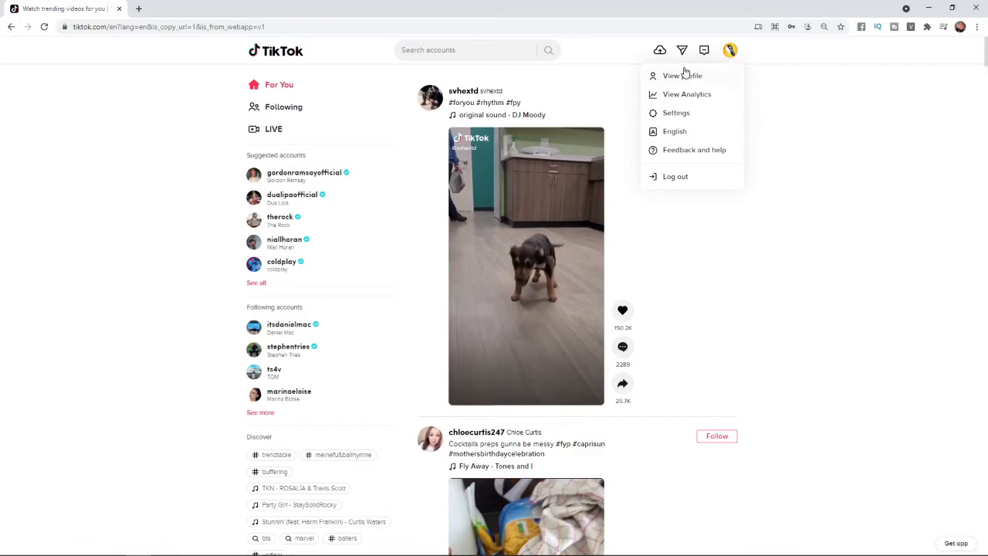
{"action": "left_click", "coordinate": [676, 113]}
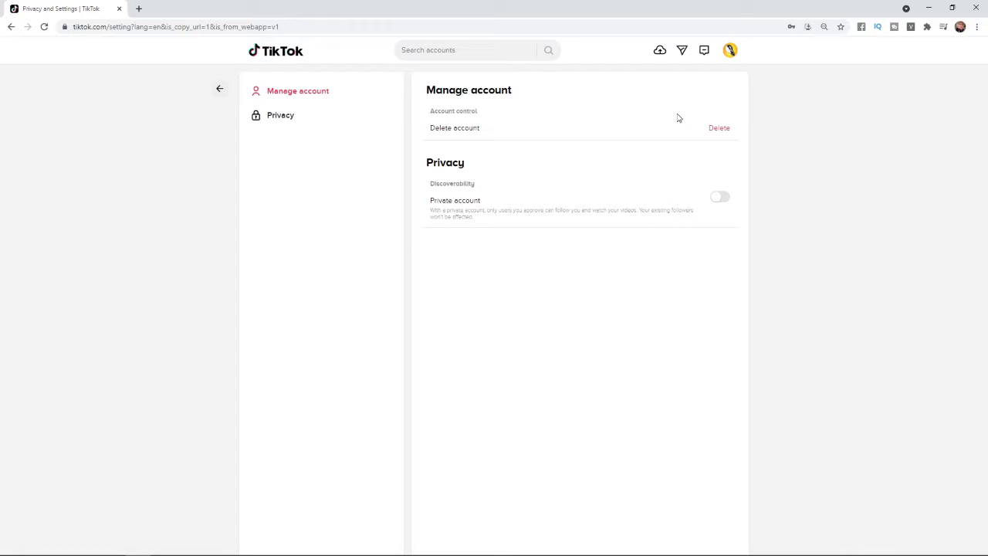
{"action": "mouse_move", "coordinate": [596, 132]}
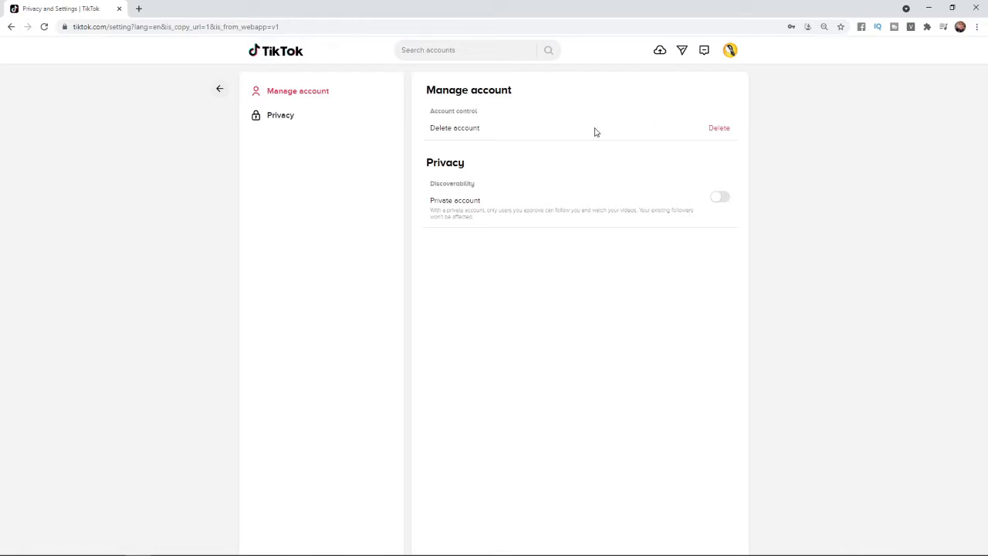
{"action": "mouse_move", "coordinate": [717, 129]}
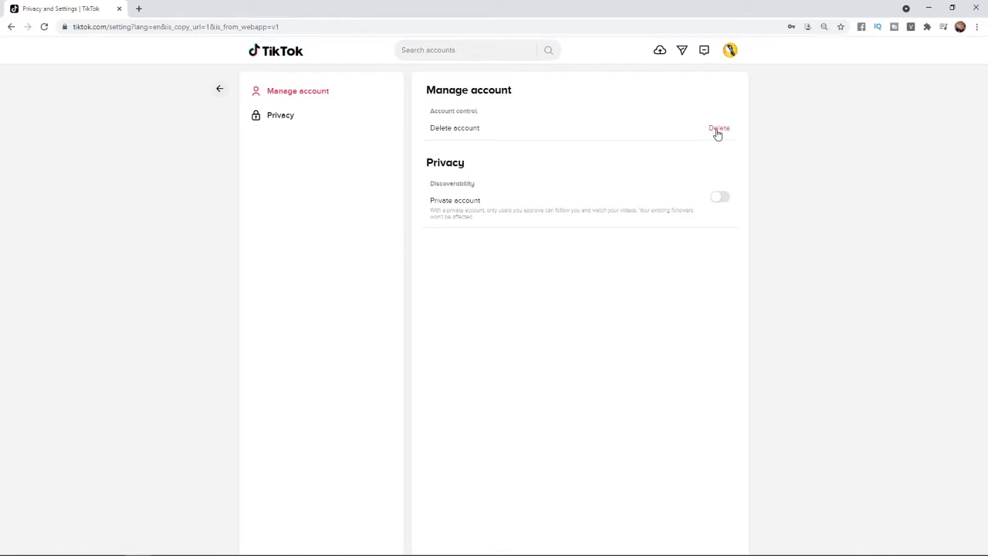
Start Delete account under Manage account to bring up the deletion warning.
{"action": "left_click", "coordinate": [719, 127]}
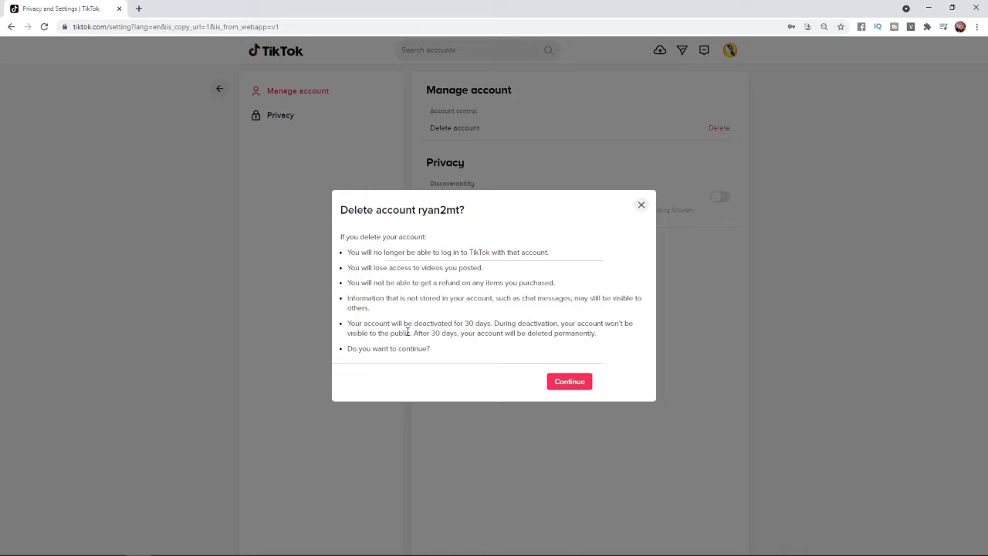
{"action": "mouse_move", "coordinate": [587, 253]}
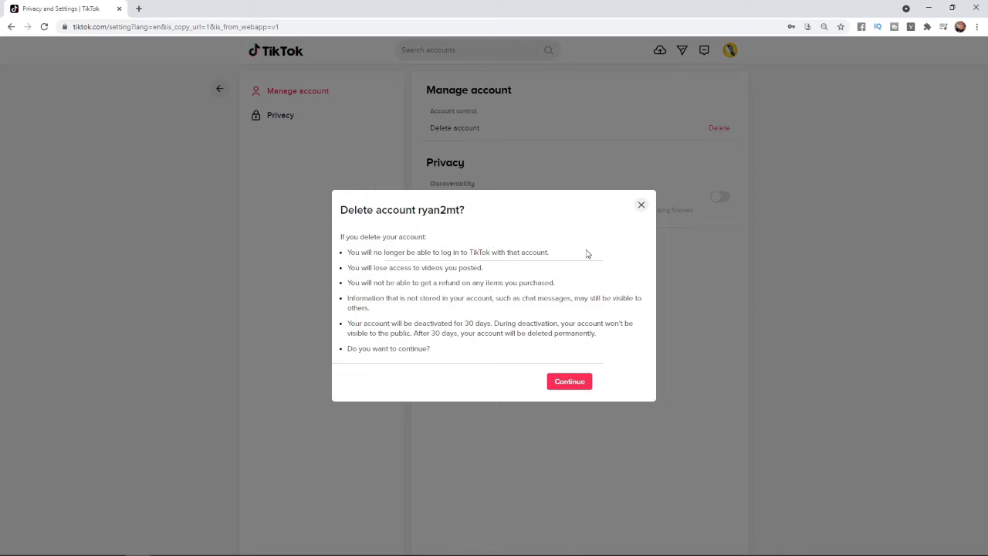
{"action": "mouse_move", "coordinate": [568, 382]}
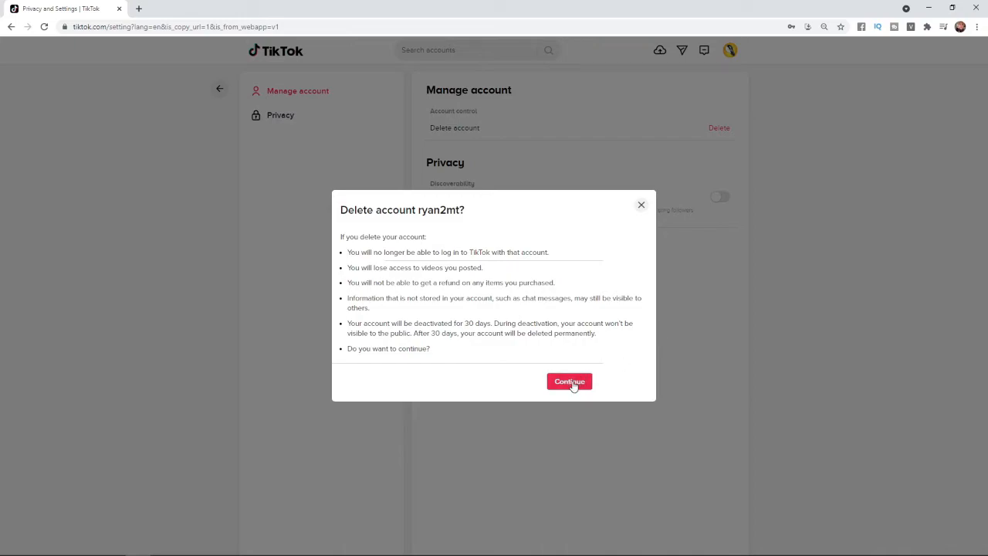
Continue past the deletion warnings to the password confirmation step.
{"action": "left_click", "coordinate": [568, 382]}
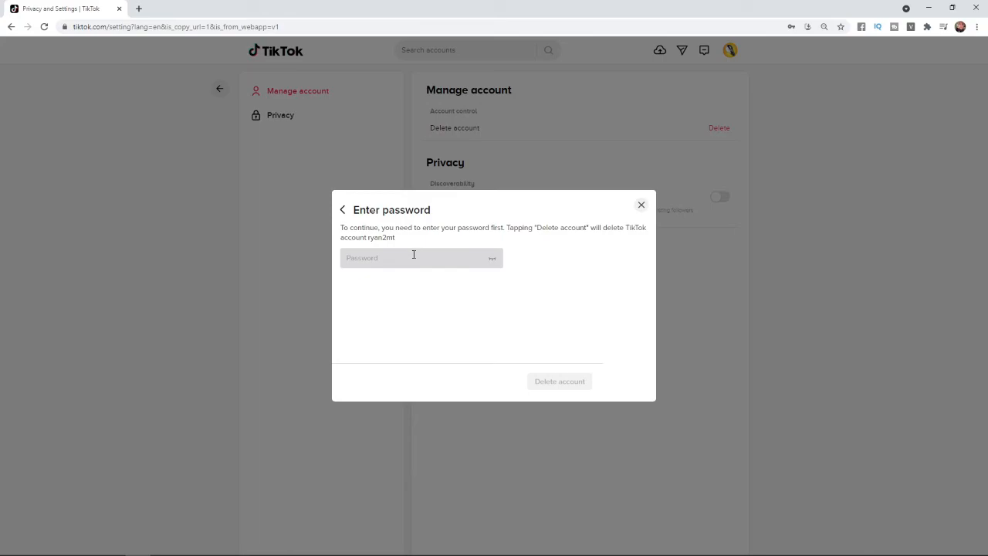
Enter the account password so the final Delete account button becomes active.
{"action": "type", "text": "password"}
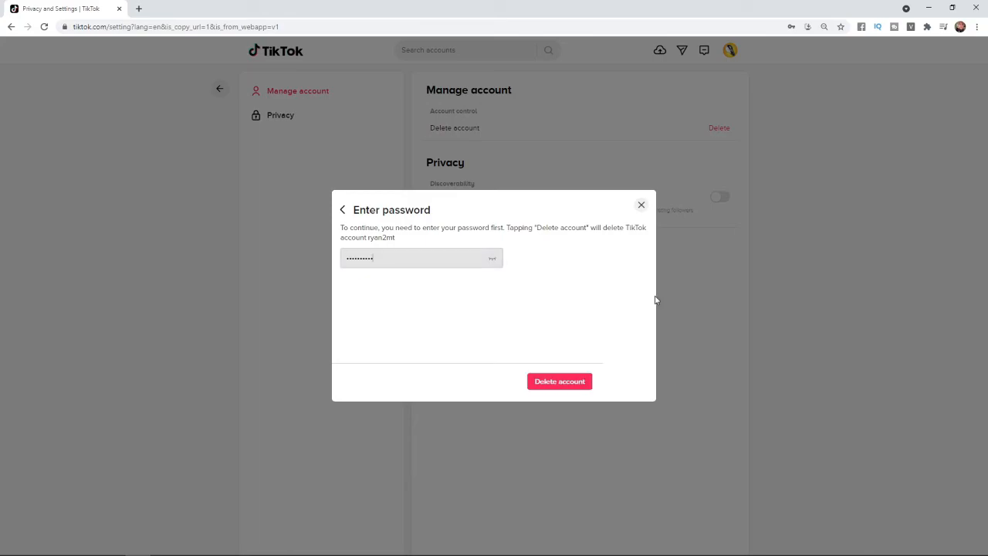
{"action": "mouse_move", "coordinate": [542, 334]}
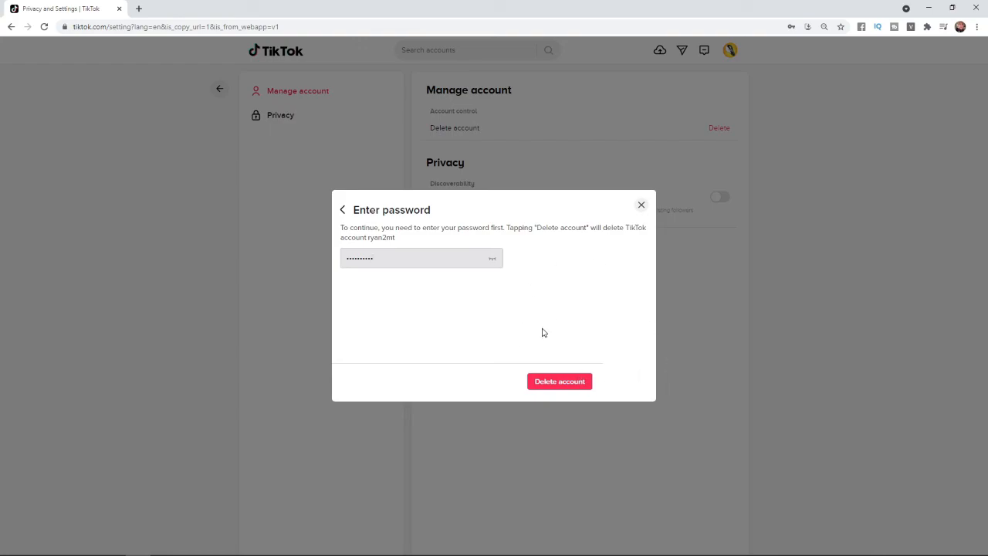